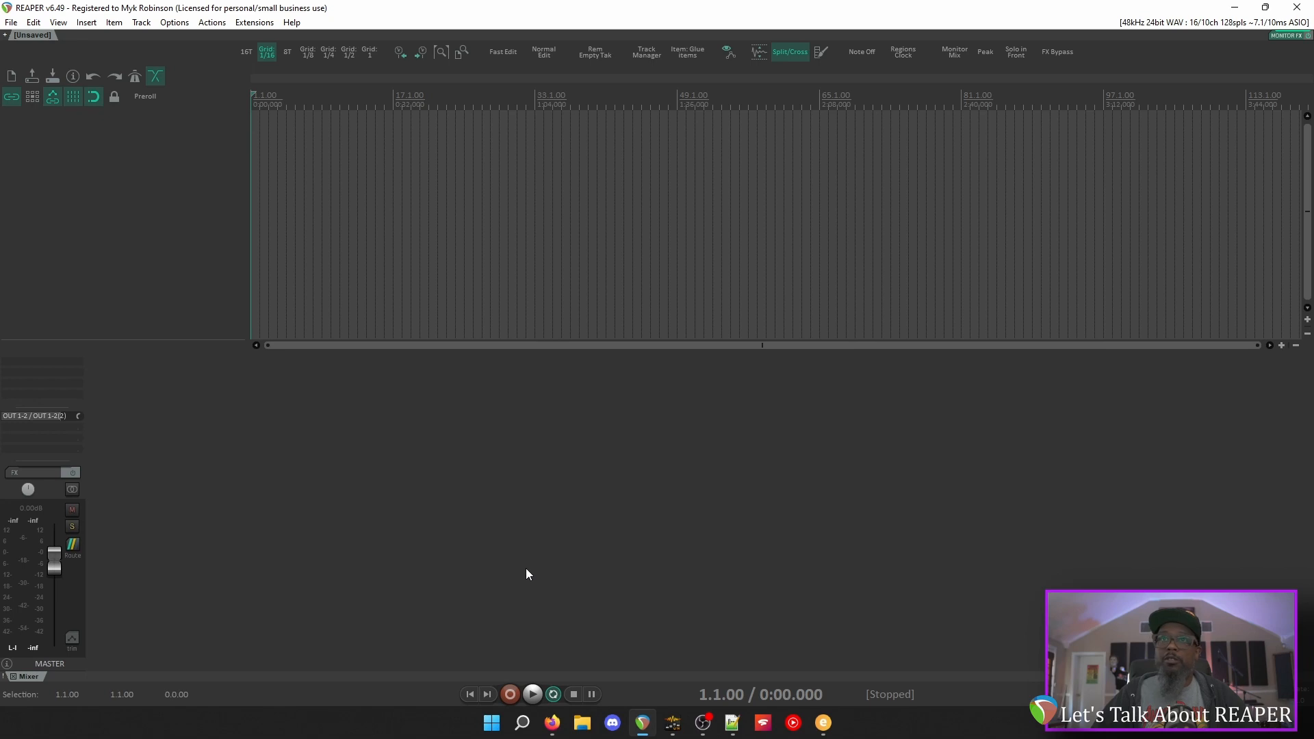
{"action": "mouse_move", "coordinate": [660, 506]}
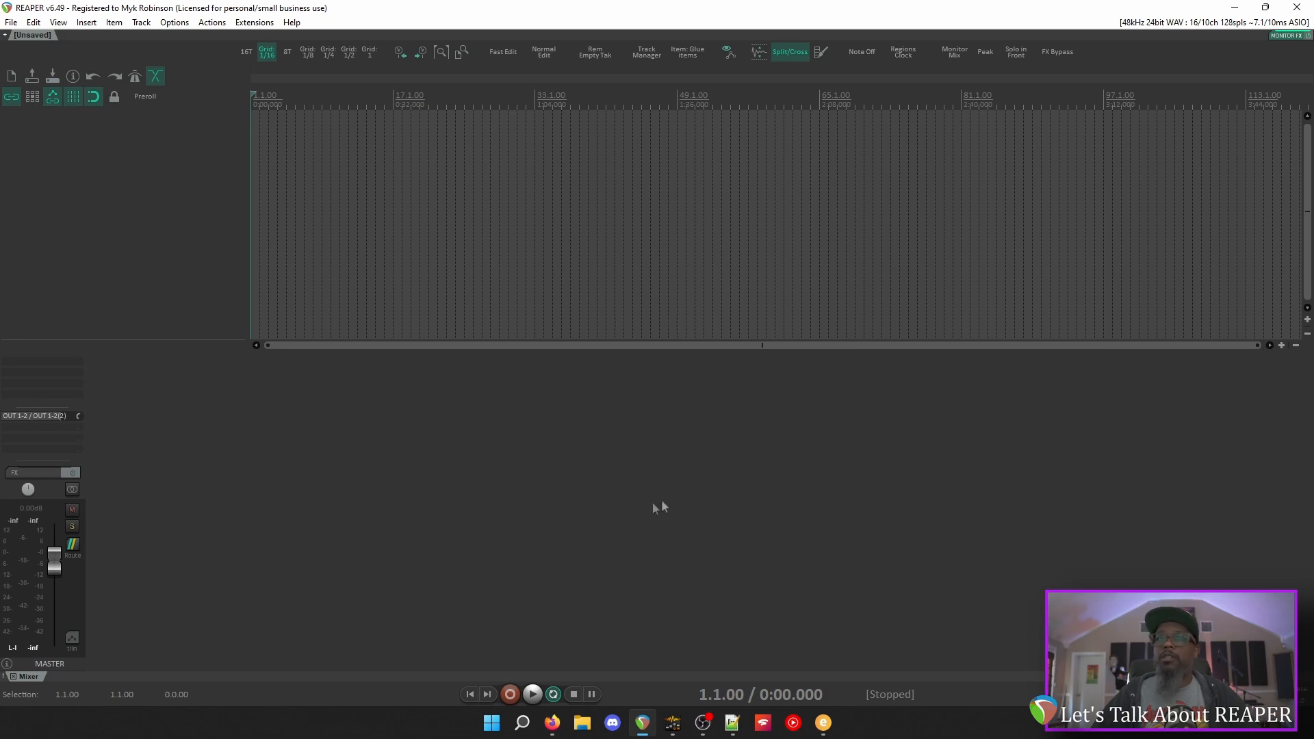
{"action": "mouse_move", "coordinate": [645, 509]}
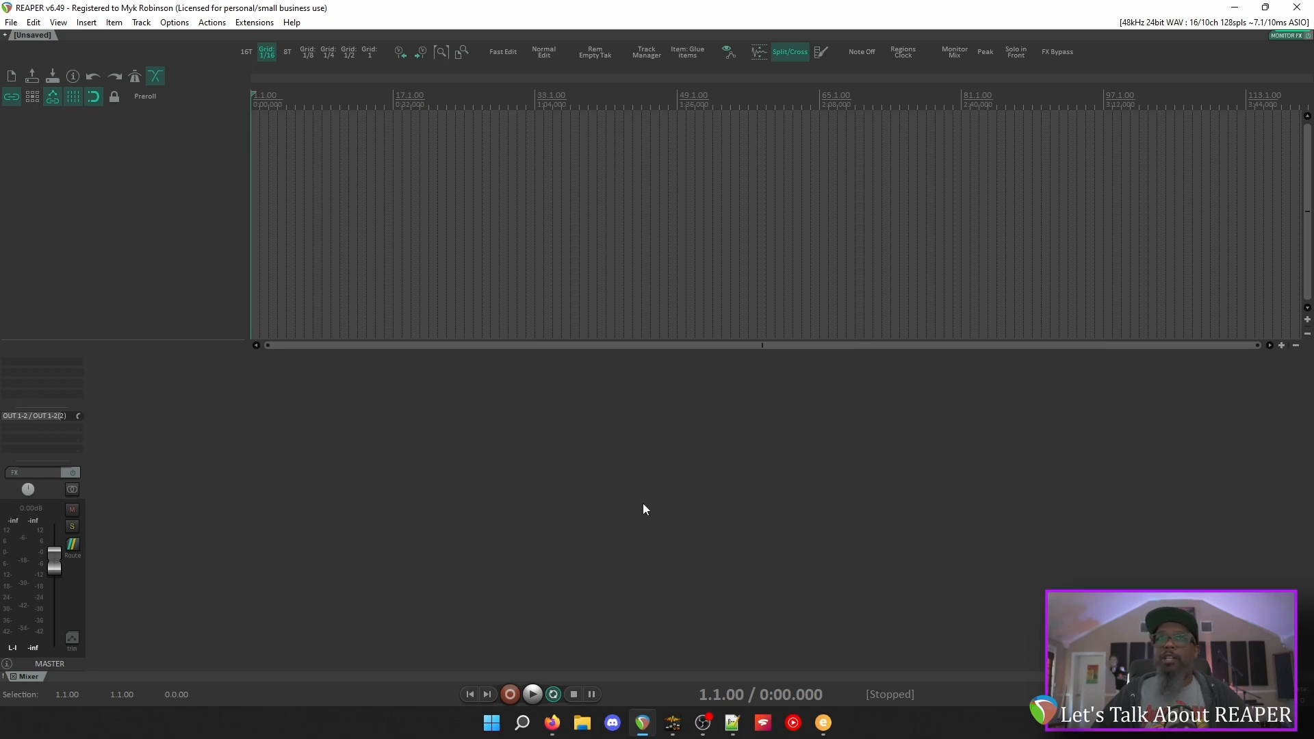
Show the Track Manager from the View menu, docked beside the Mixer
{"action": "left_click", "coordinate": [57, 22]}
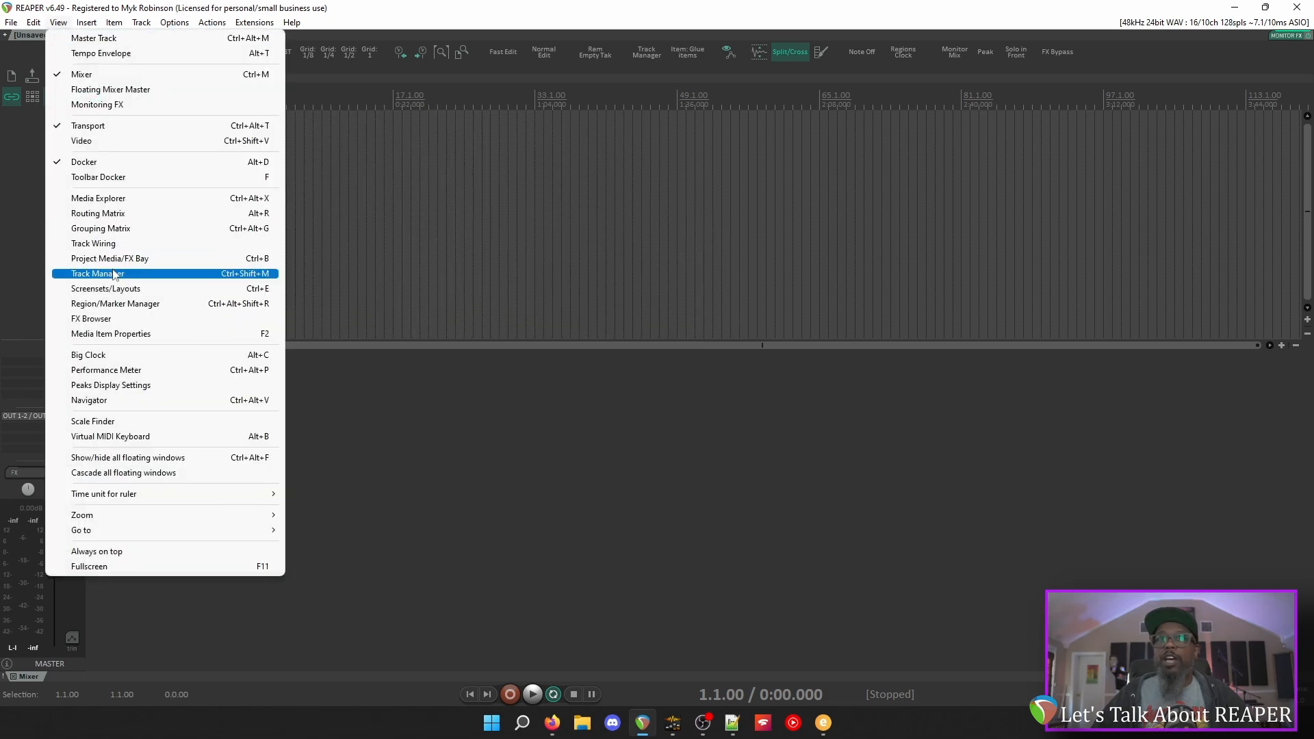
{"action": "left_click", "coordinate": [96, 273]}
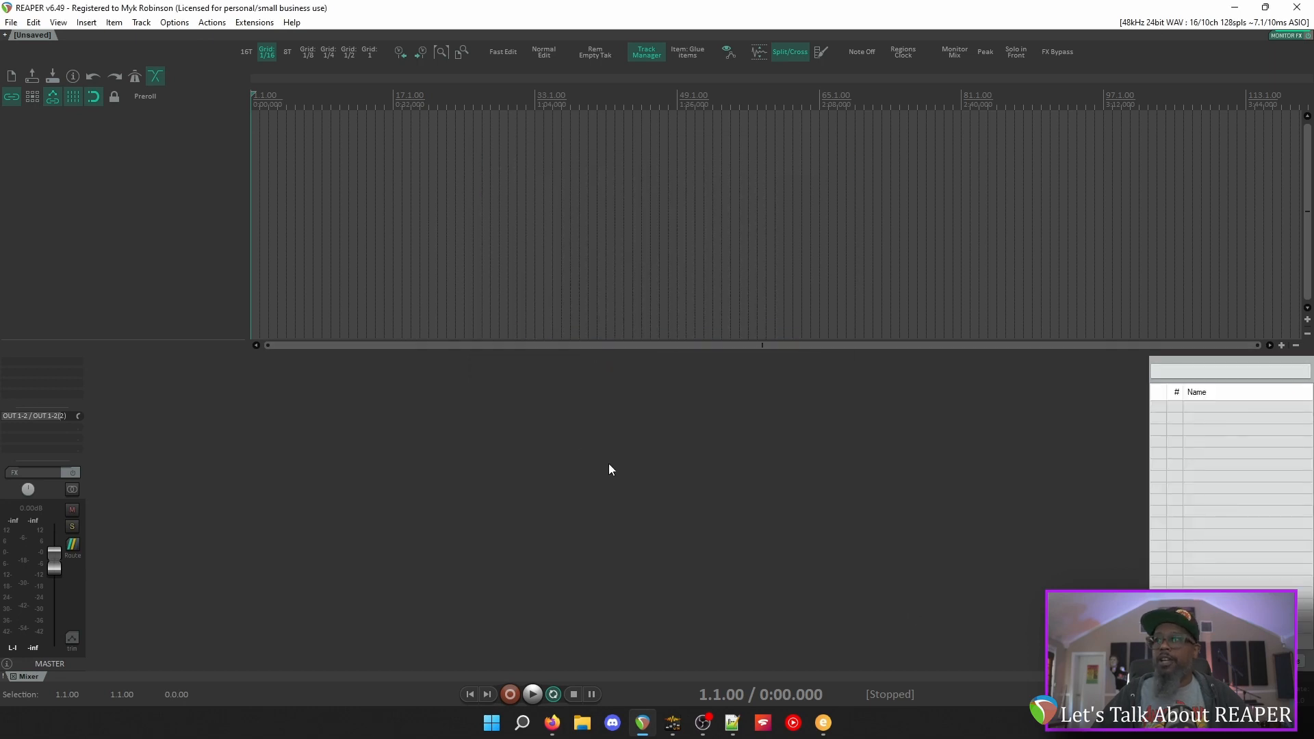
{"action": "mouse_move", "coordinate": [995, 553]}
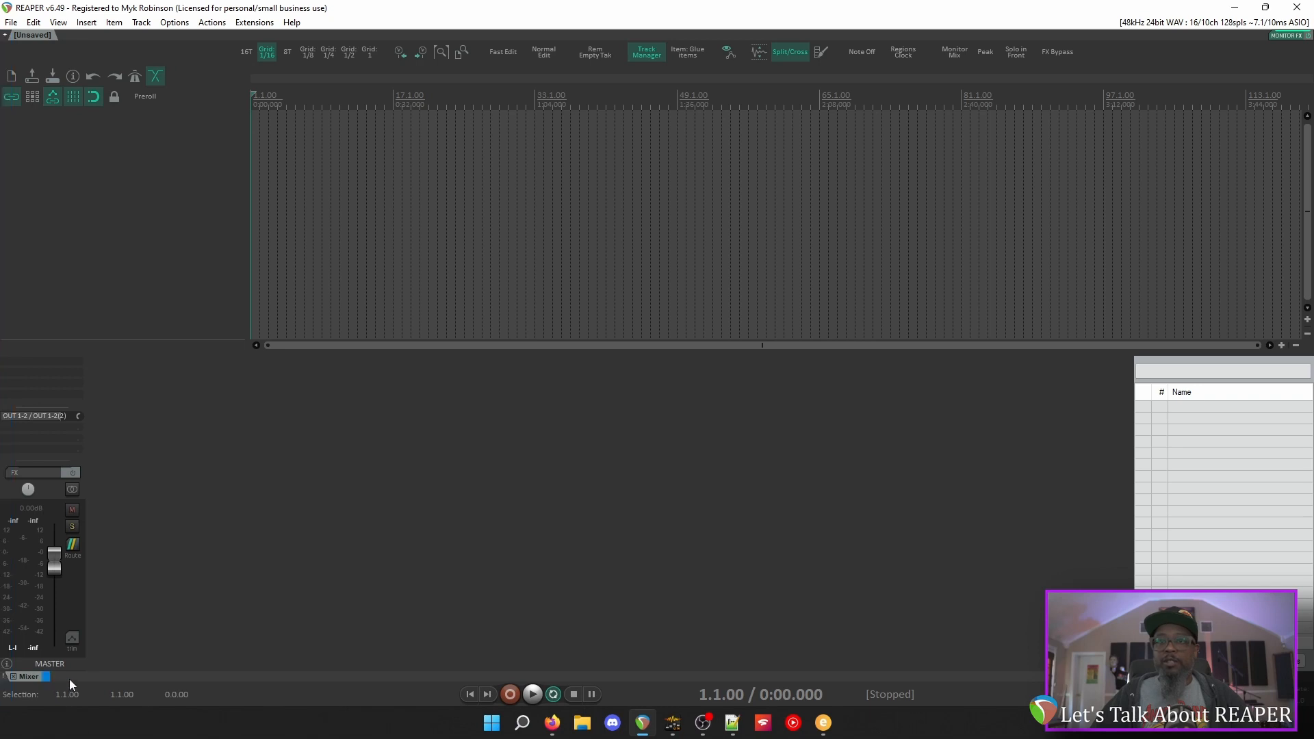
{"action": "left_click", "coordinate": [84, 676]}
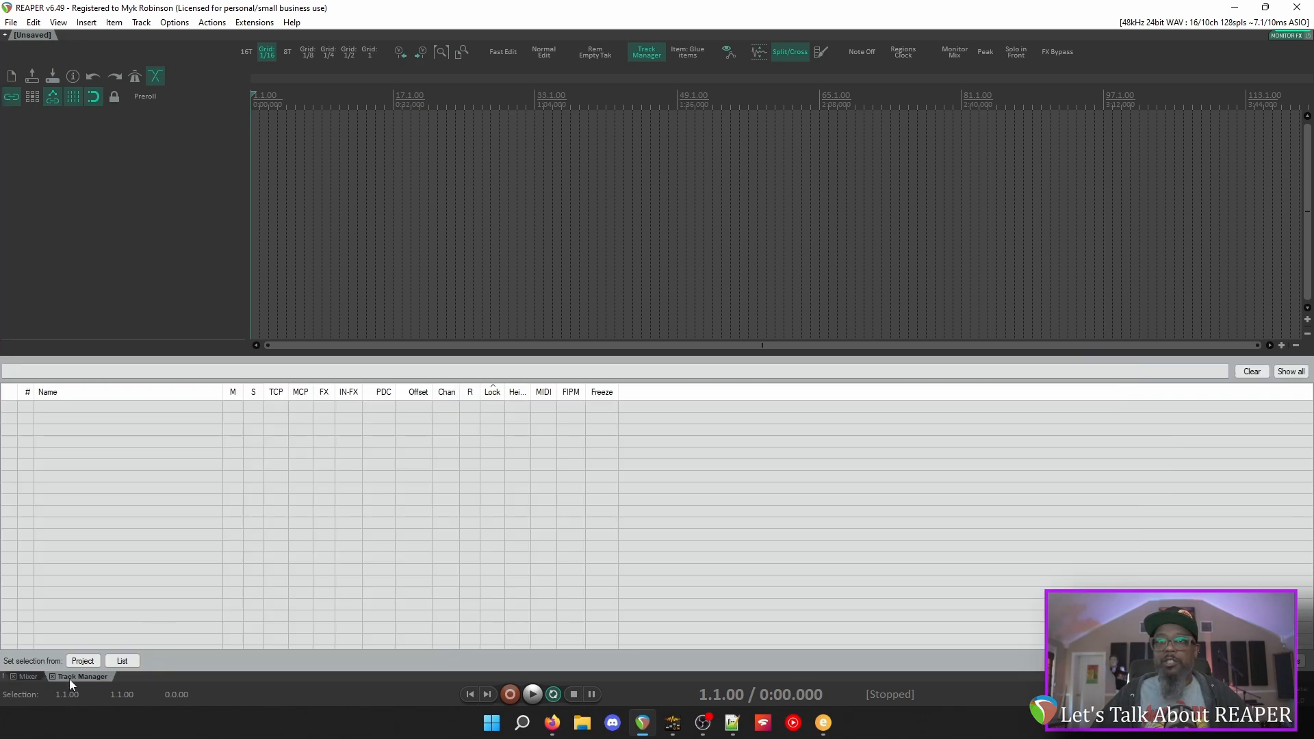
{"action": "mouse_move", "coordinate": [124, 686]}
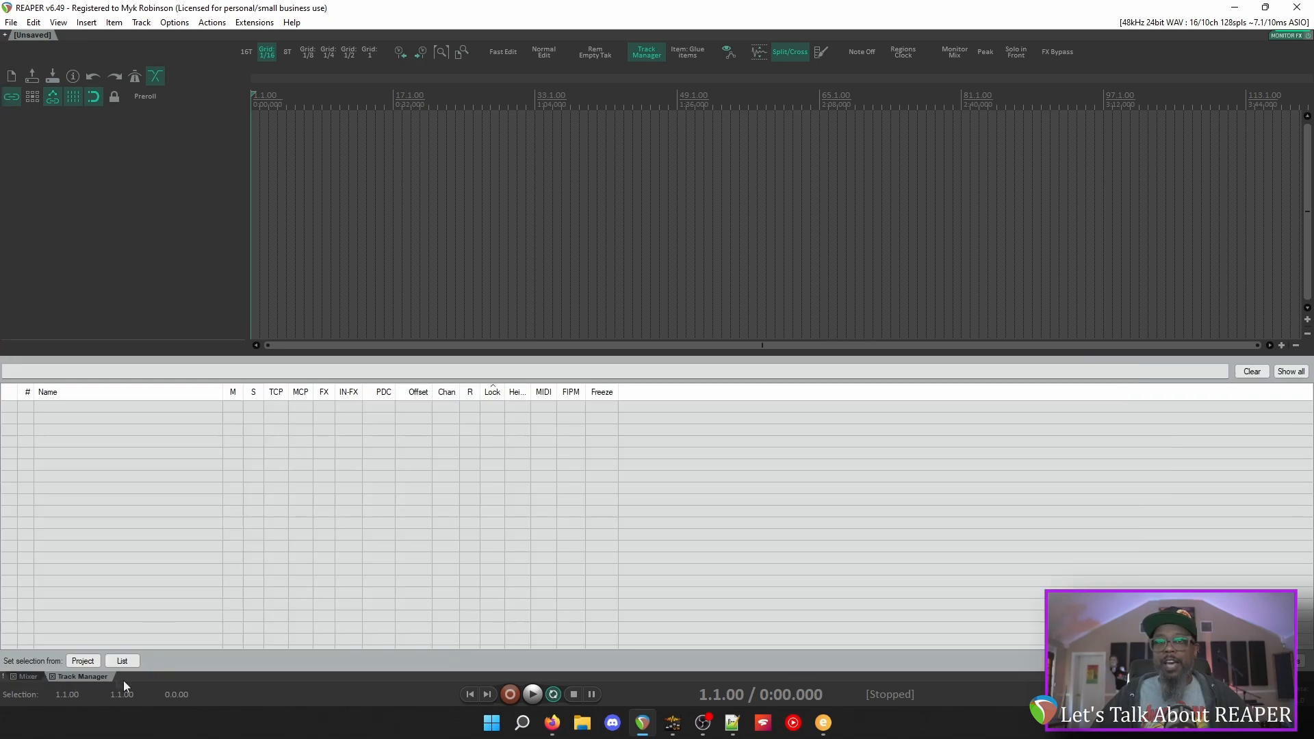
{"action": "left_click", "coordinate": [28, 676]}
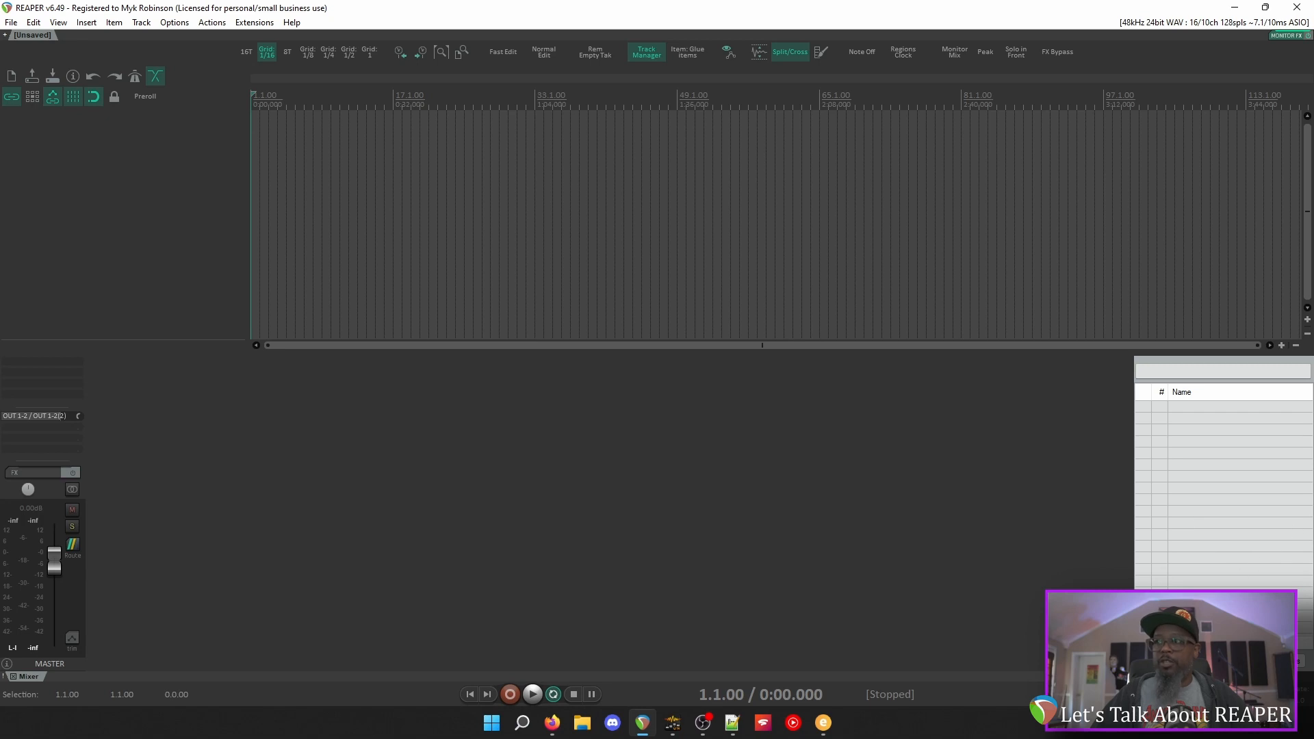
{"action": "mouse_move", "coordinate": [1034, 612]}
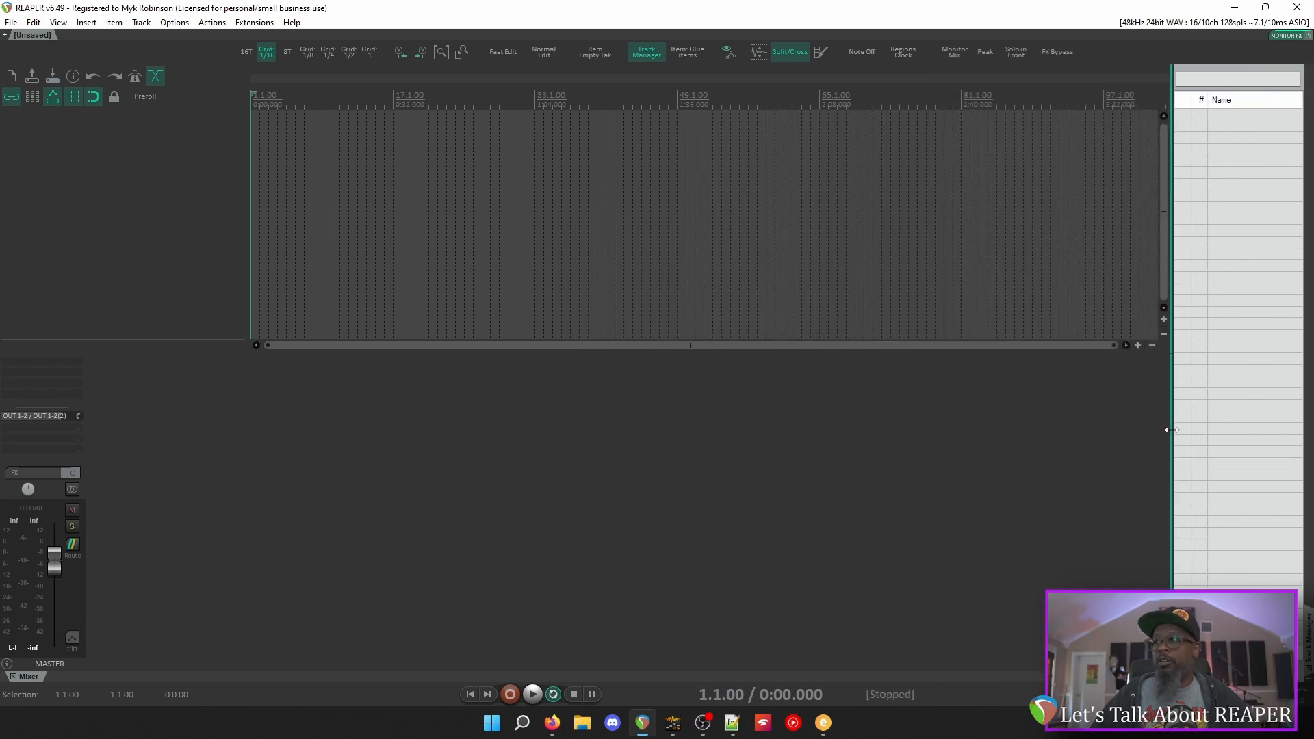
Widen the right-docked Track Manager, then return it to the lower docker beside the Mixer
{"action": "left_click_drag", "start_coordinate": [1172, 430], "coordinate": [1105, 430]}
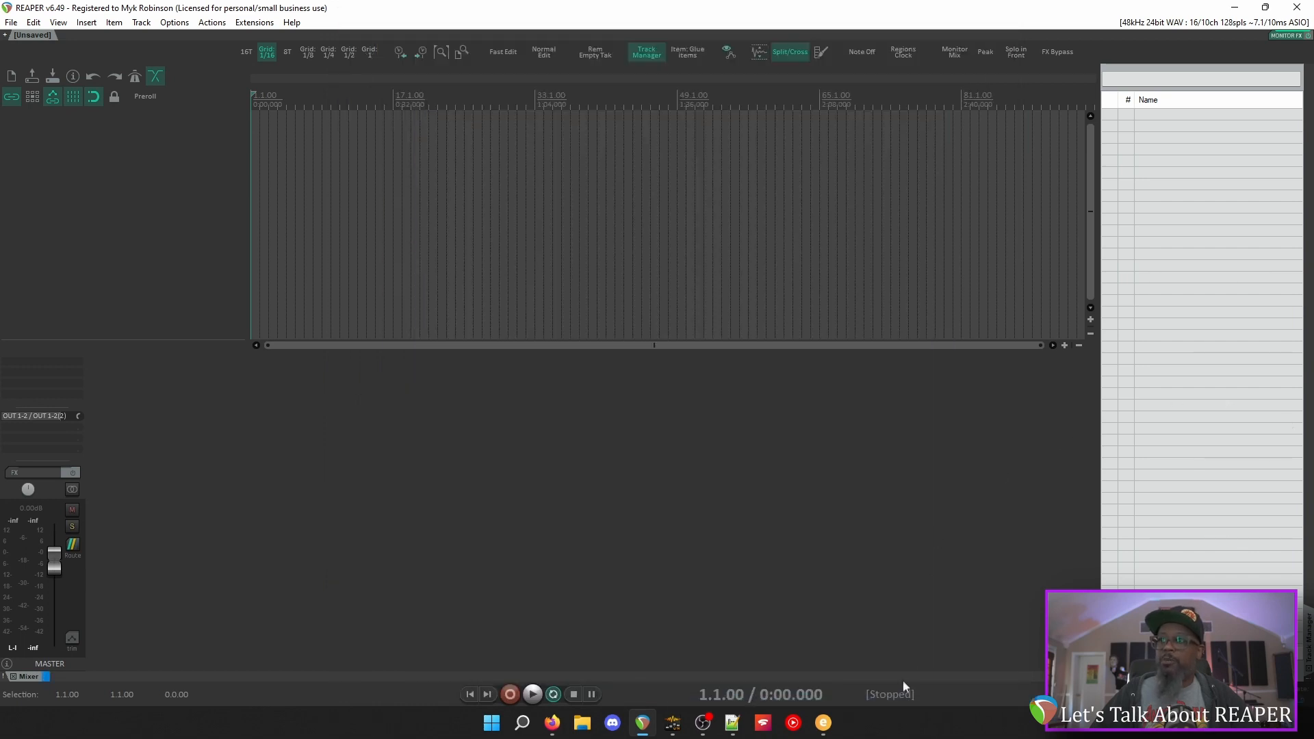
{"action": "left_click", "coordinate": [646, 51]}
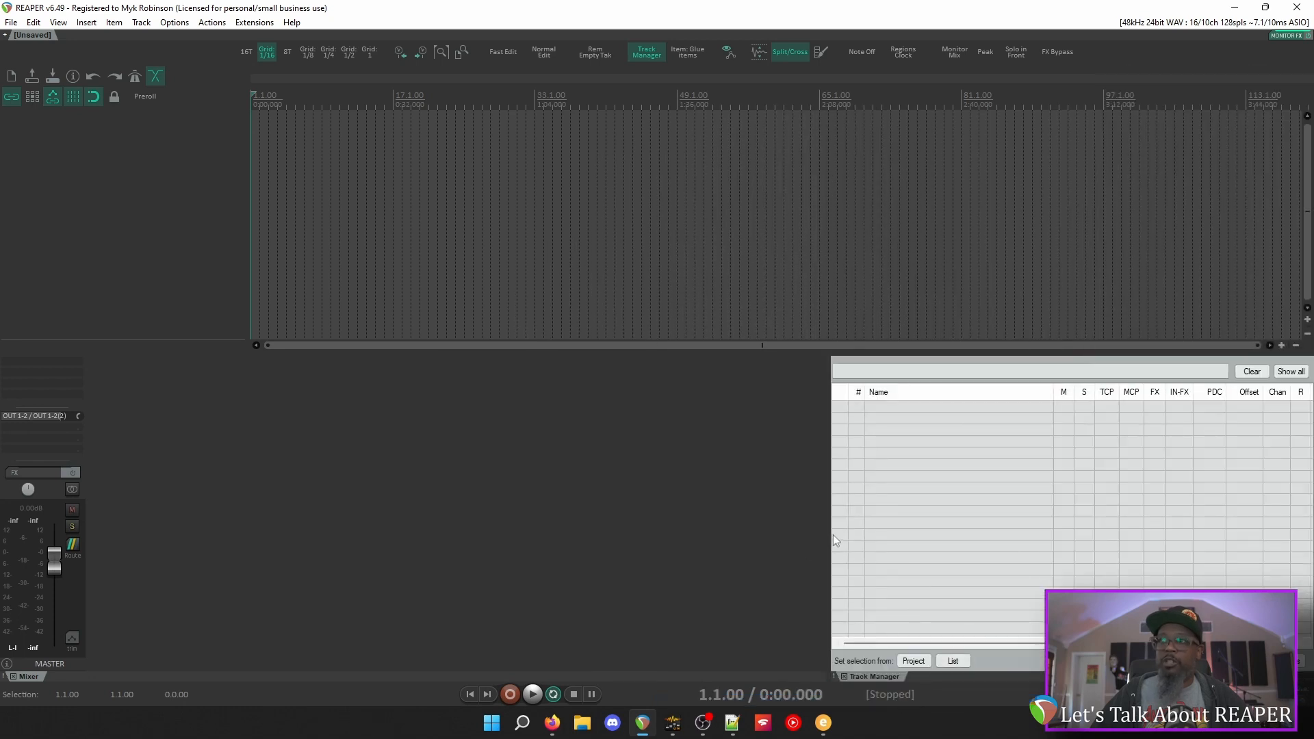